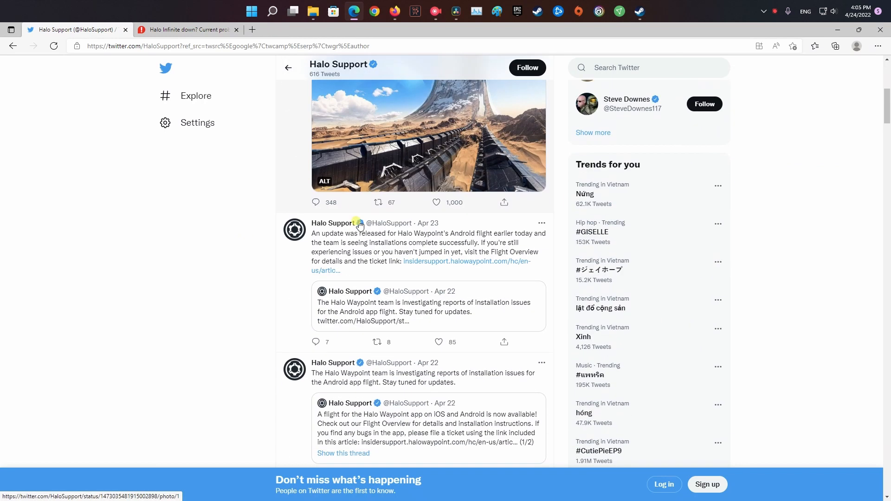
Review Downdetector's 24-hour Halo Infinite outage chart and user comments about server problems.
scroll("down", 3)
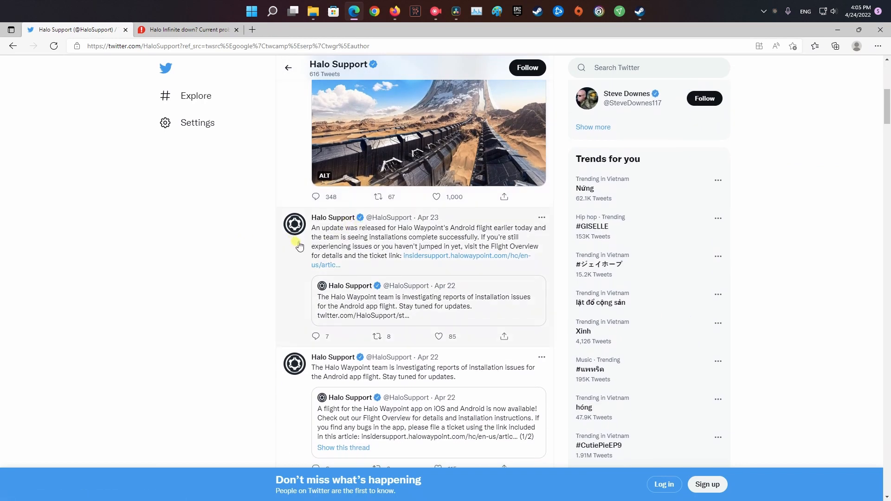
mouse_move(415, 233)
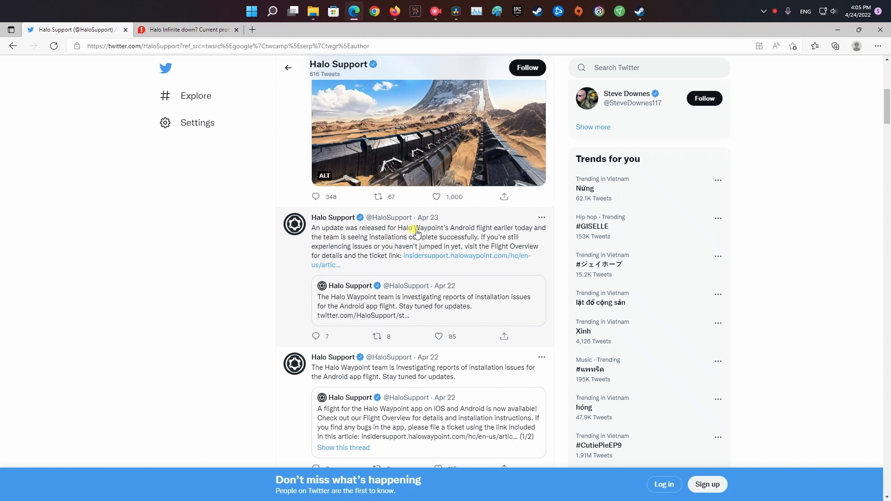
mouse_move(441, 282)
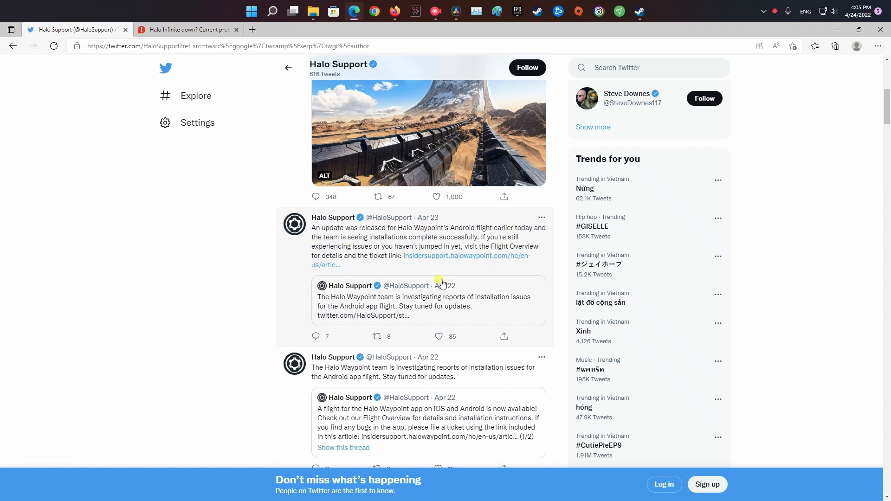
scroll("down", 3)
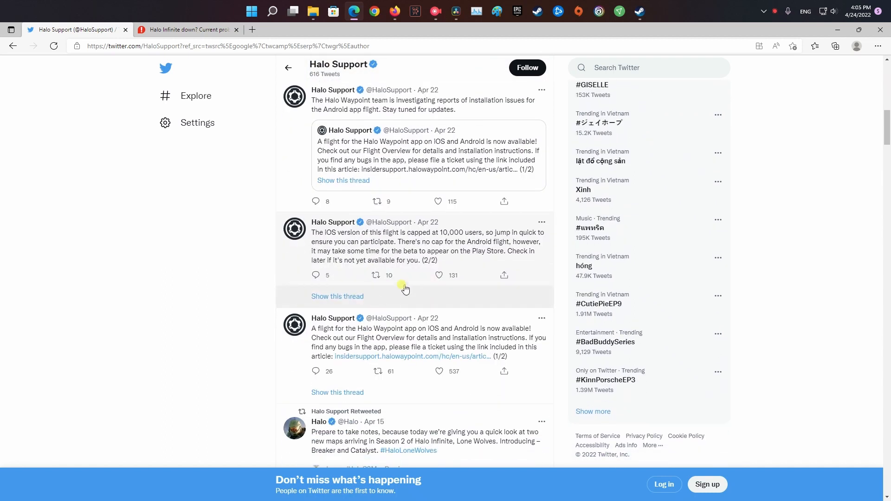
left_click(187, 28)
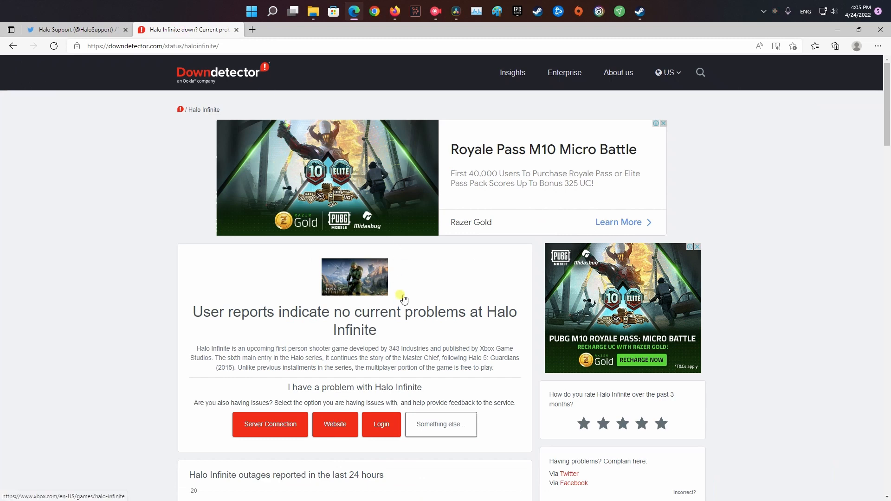
scroll("down", 3)
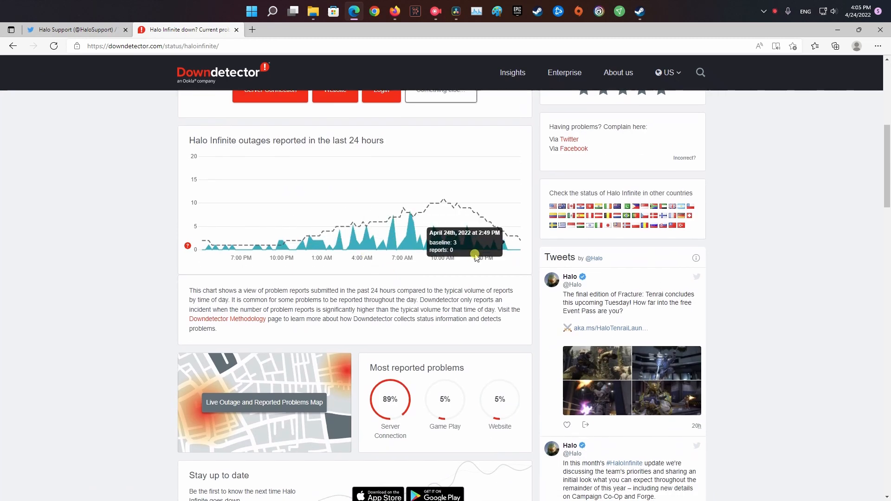
scroll("down", 3)
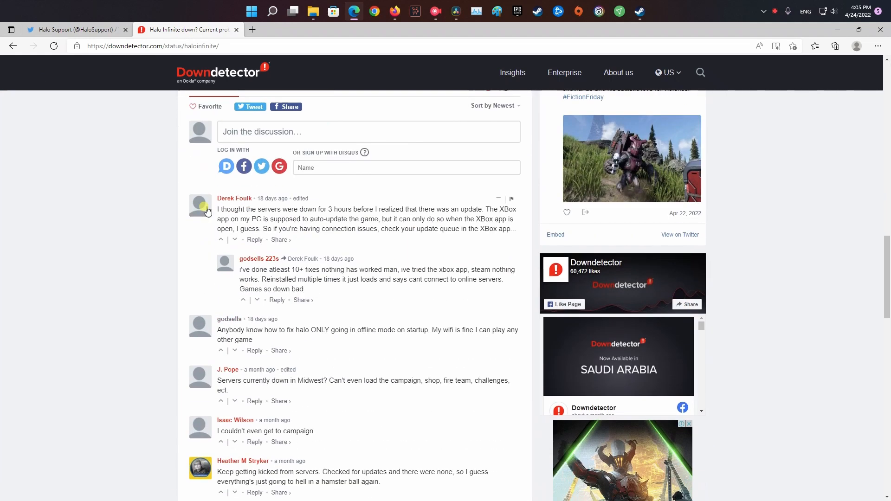
mouse_move(216, 282)
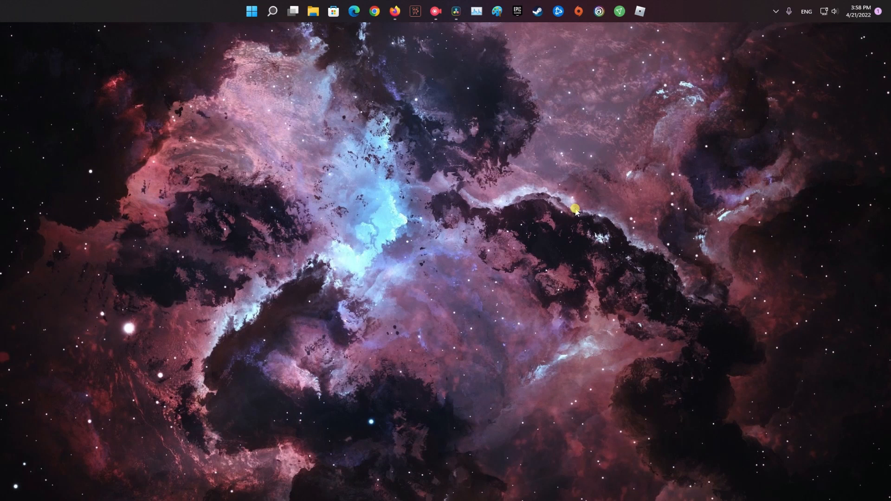
Connect ProtonVPN through a free United States server, obtaining a new public IP.
left_click(618, 11)
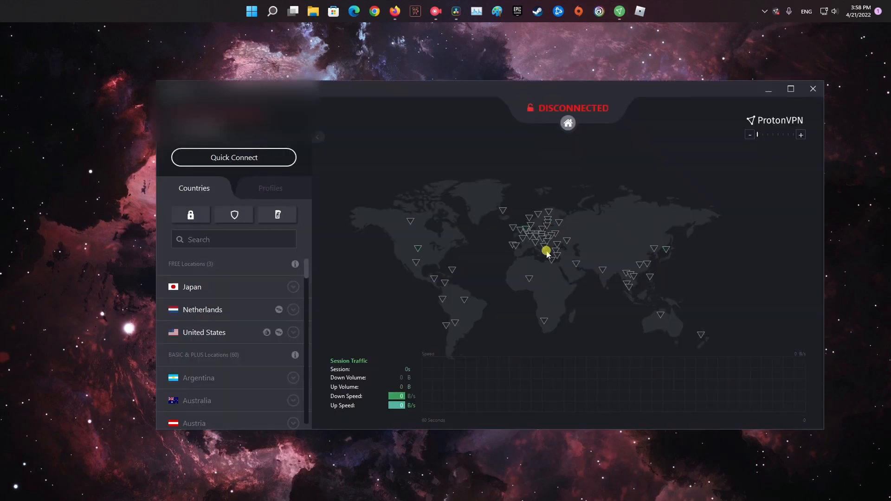
left_click(233, 158)
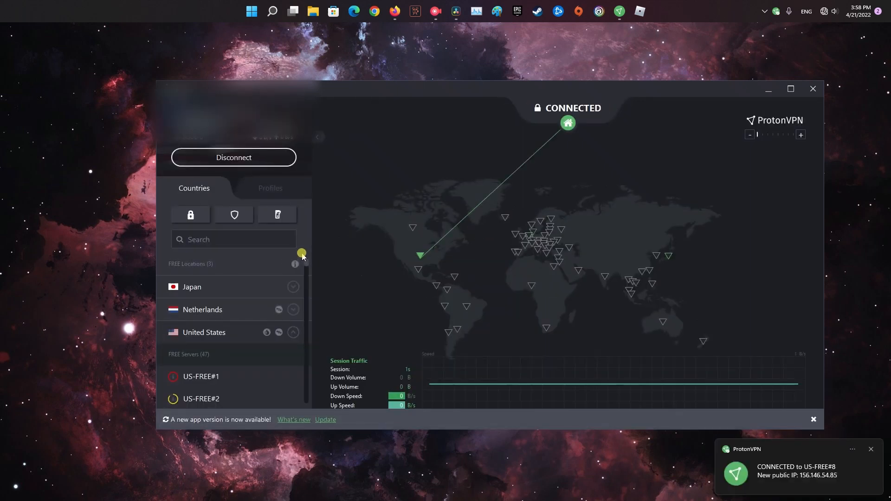
mouse_move(418, 51)
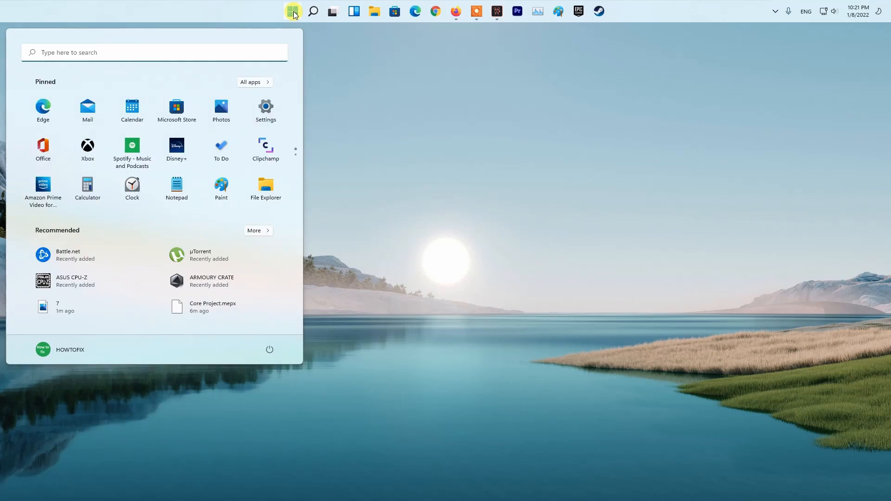
Reach the Ethernet connection's IPv4 properties via ncpa.cpl.
type("ncpa.cpl")
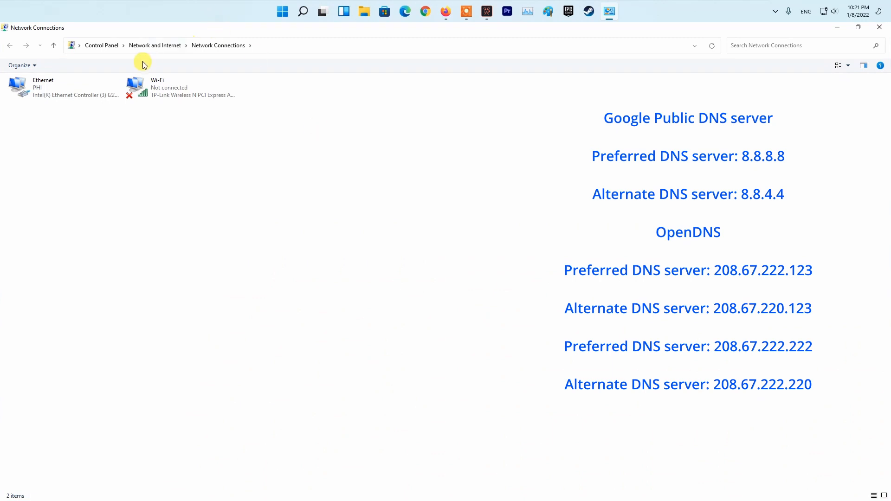
right_click(46, 87)
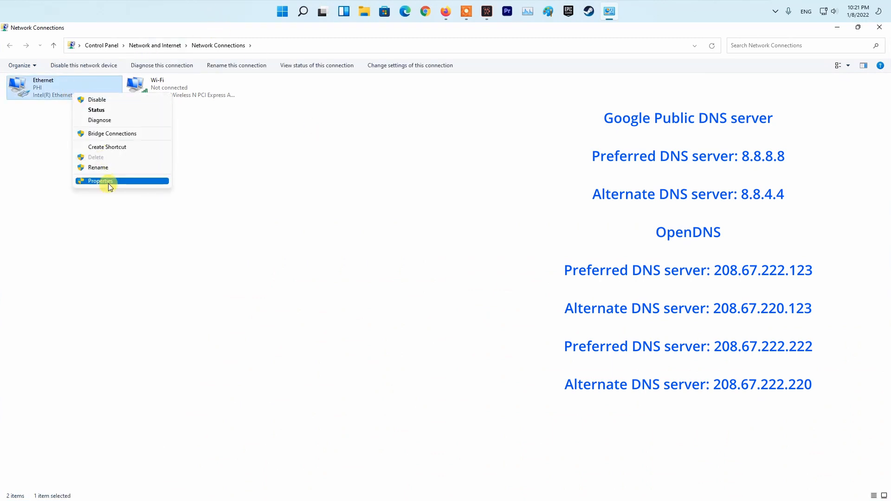
left_click(101, 181)
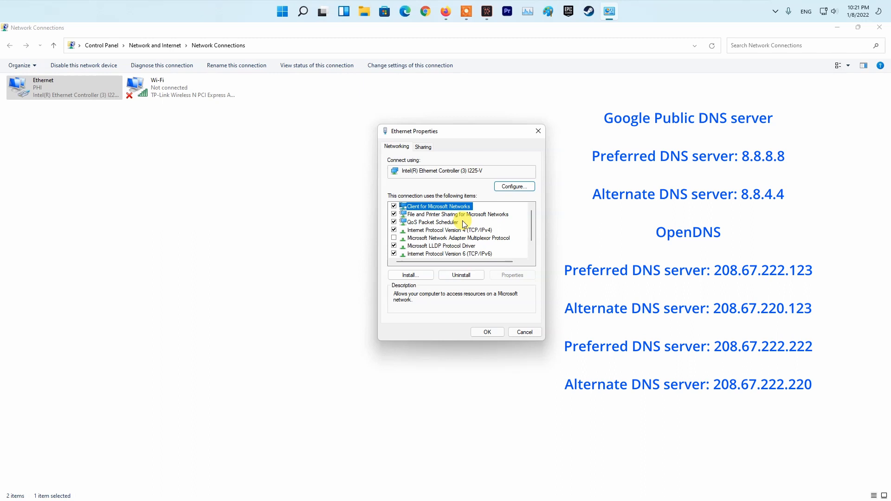
left_click(449, 214)
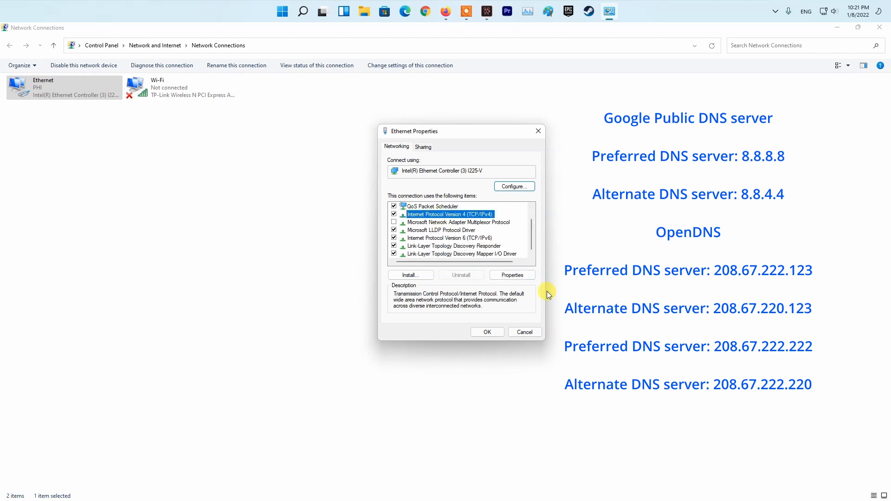
left_click(511, 275)
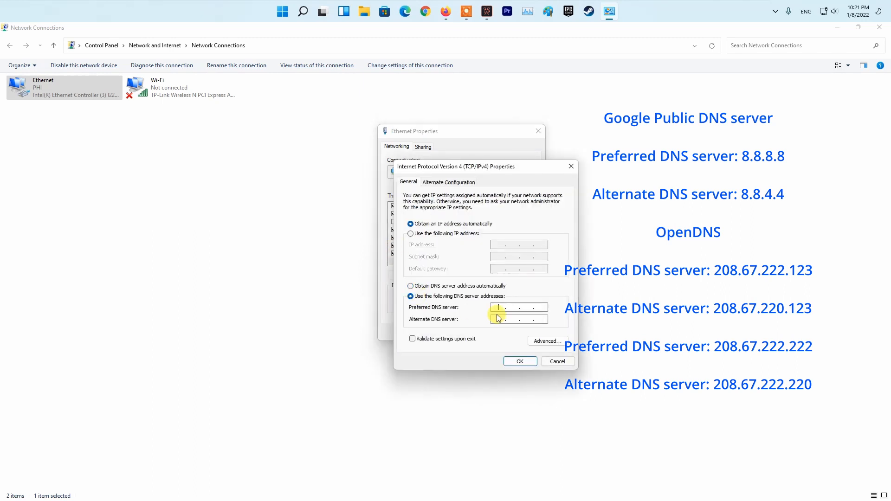
Set the Ethernet IPv4 DNS servers to 8.8.8.8 and 8.8.4.4 and apply.
type("8.8.8.8")
left_click(519, 318)
type("8.8.4.4")
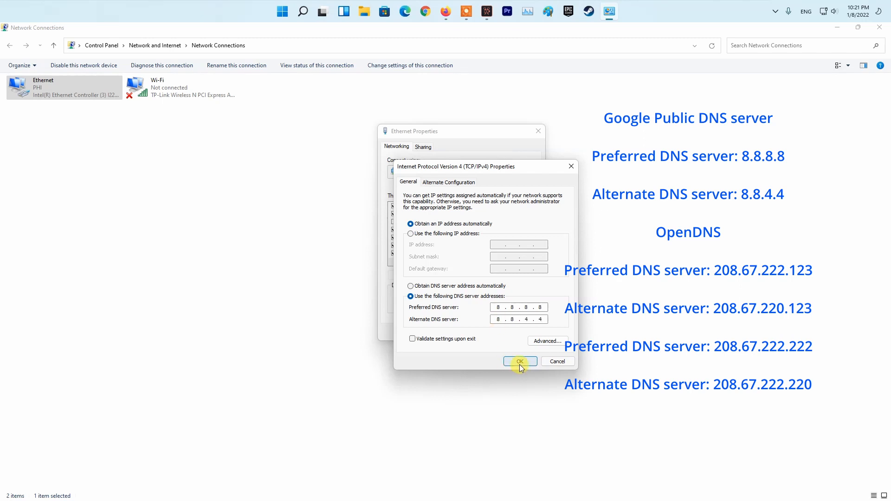
left_click(519, 361)
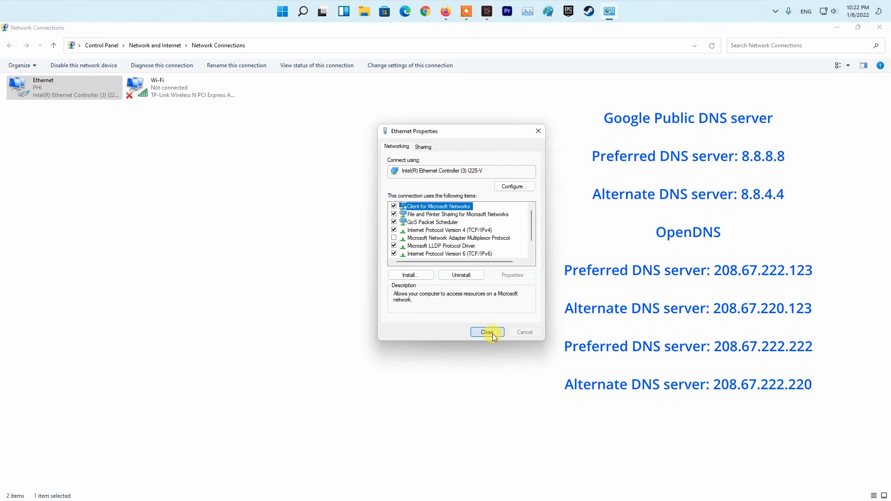
left_click(486, 332)
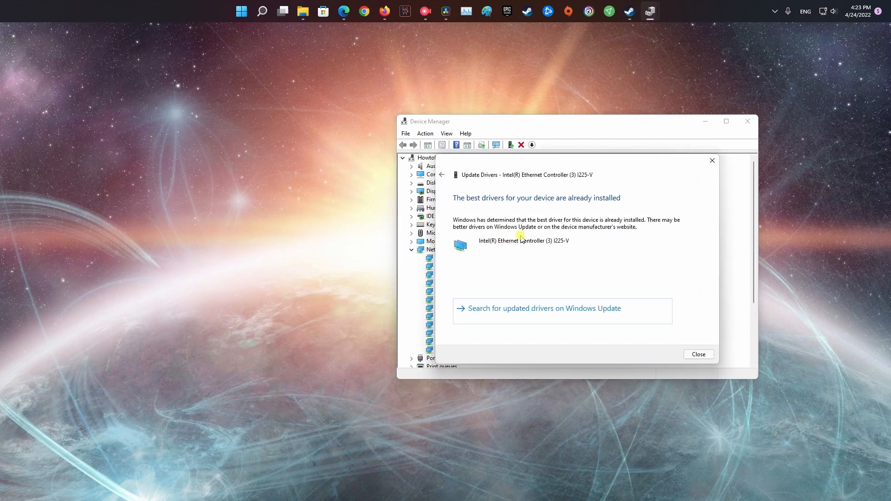
Search for newer Ethernet drivers through Windows Update, starting an update check.
left_click(697, 354)
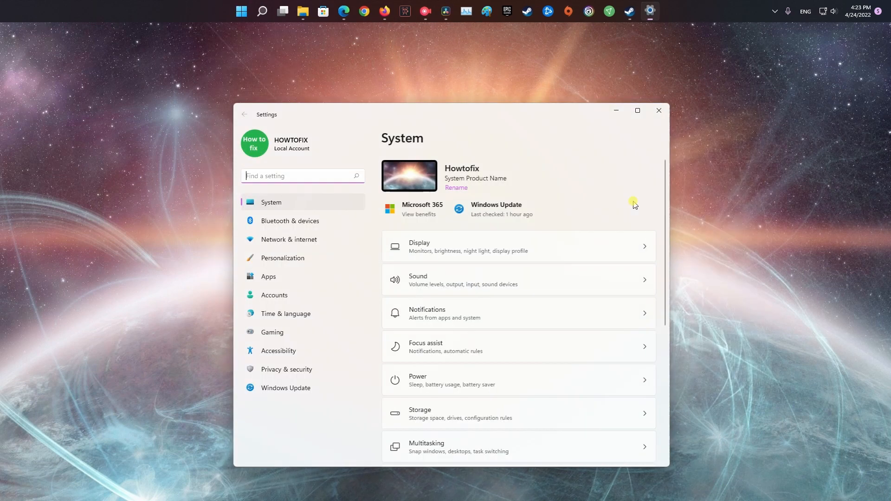
left_click(286, 388)
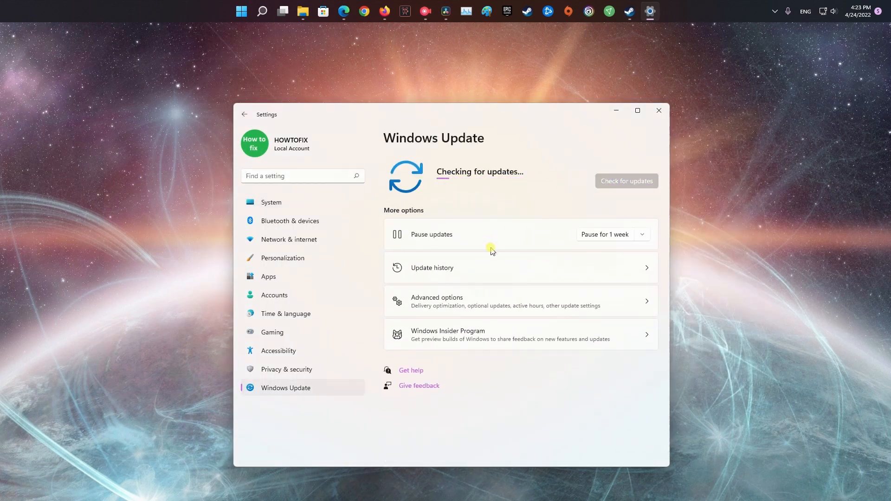
mouse_move(724, 235)
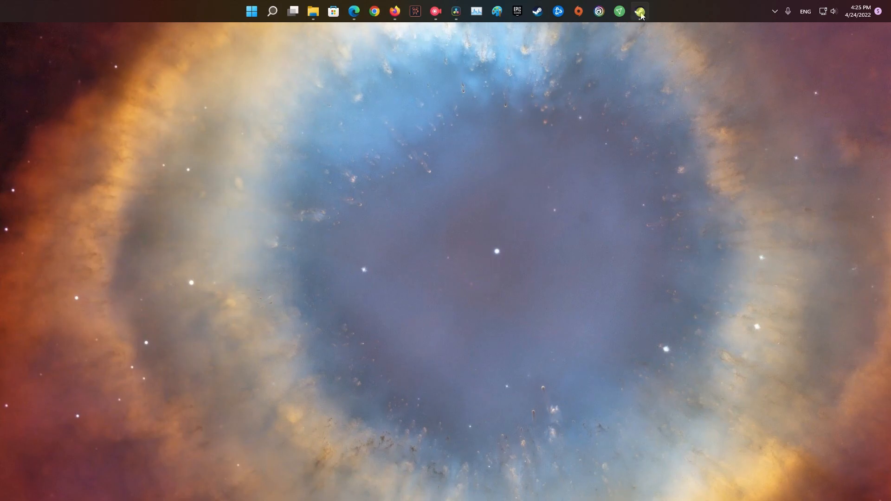
Show Halo Infinite's Local Files properties in the Steam Library for integrity checking.
left_click(638, 11)
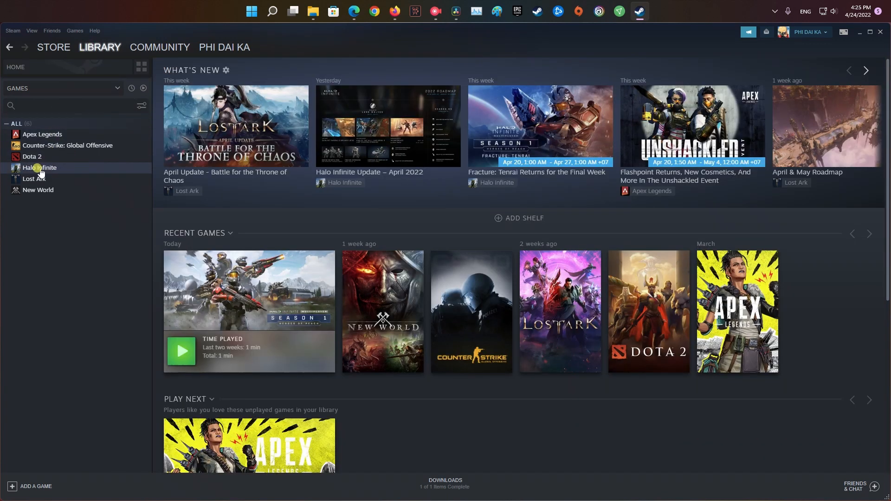
right_click(39, 167)
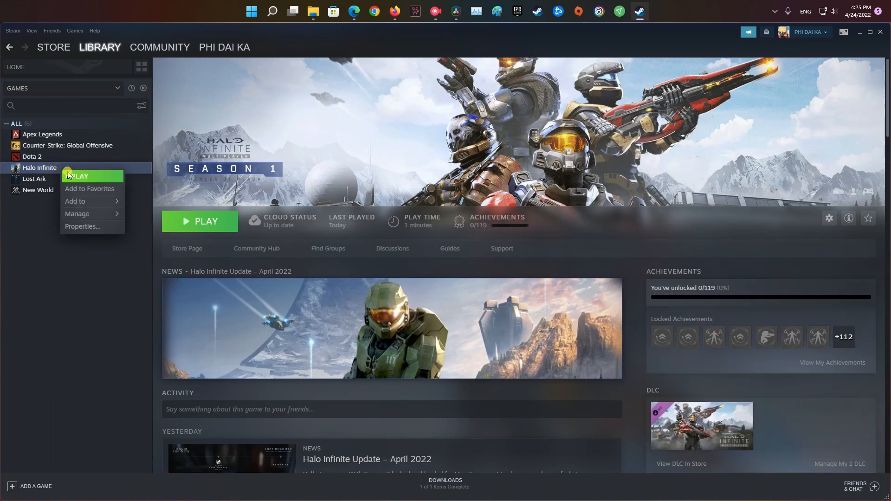
mouse_move(82, 229)
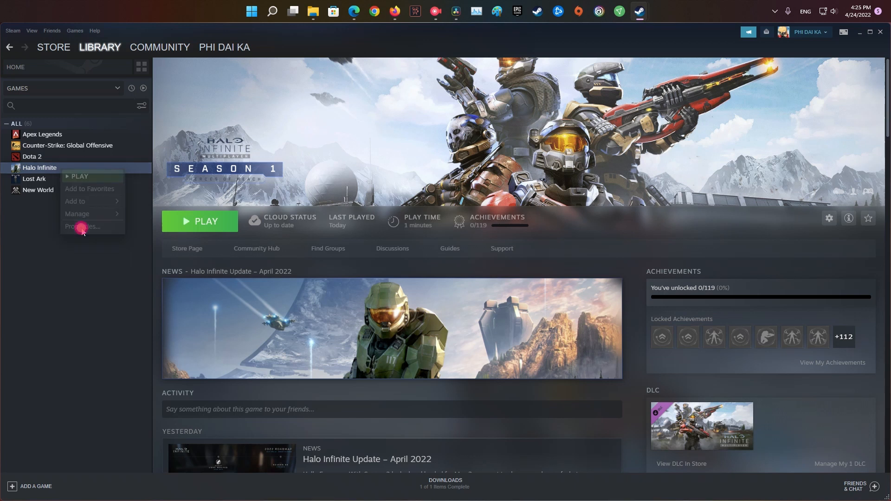
left_click(82, 226)
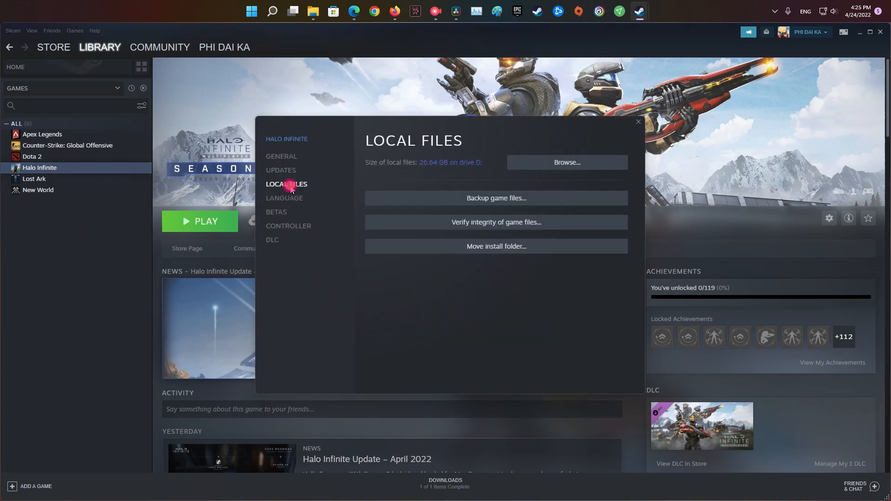
left_click(495, 222)
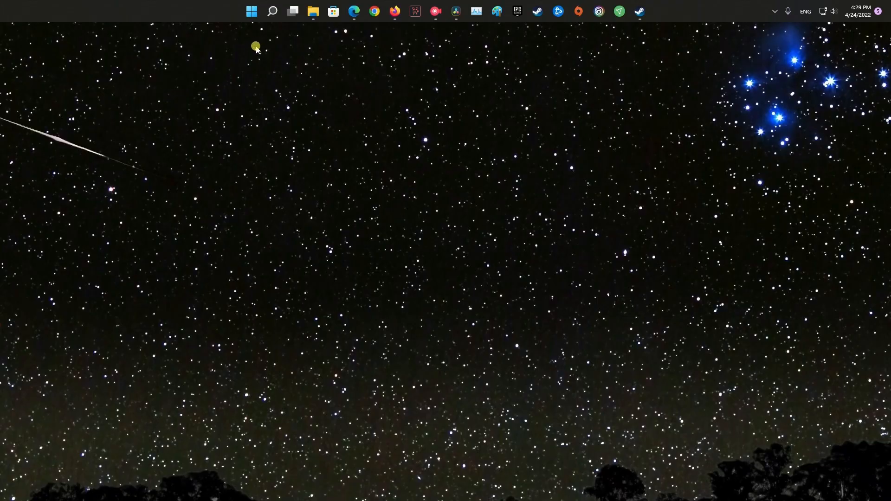
Go to Network & internet in Windows Settings from the Start shortcut menu.
right_click(251, 11)
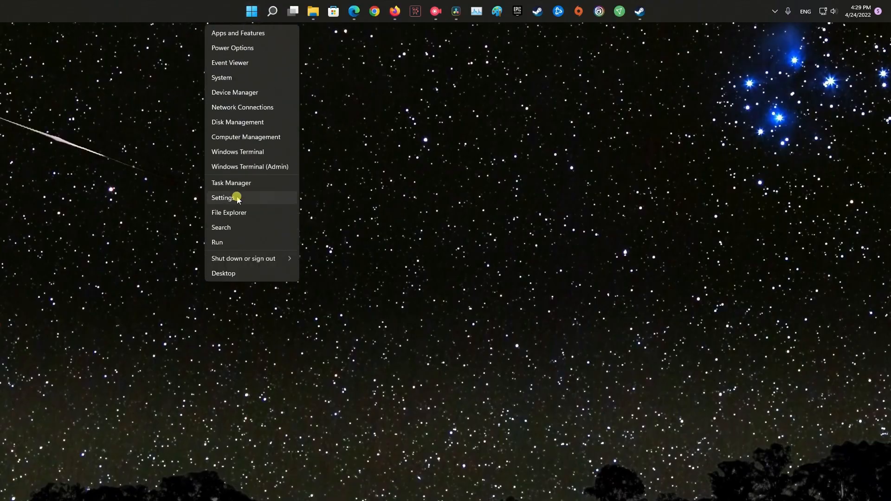
left_click(222, 197)
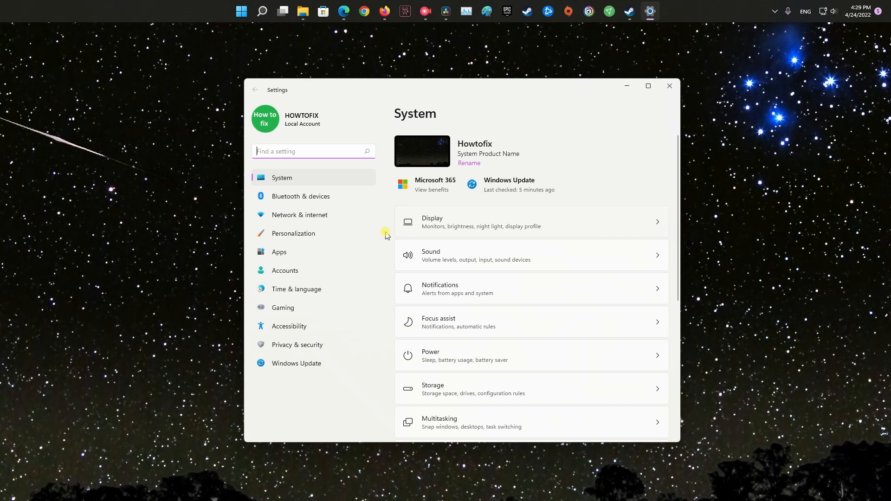
left_click(300, 215)
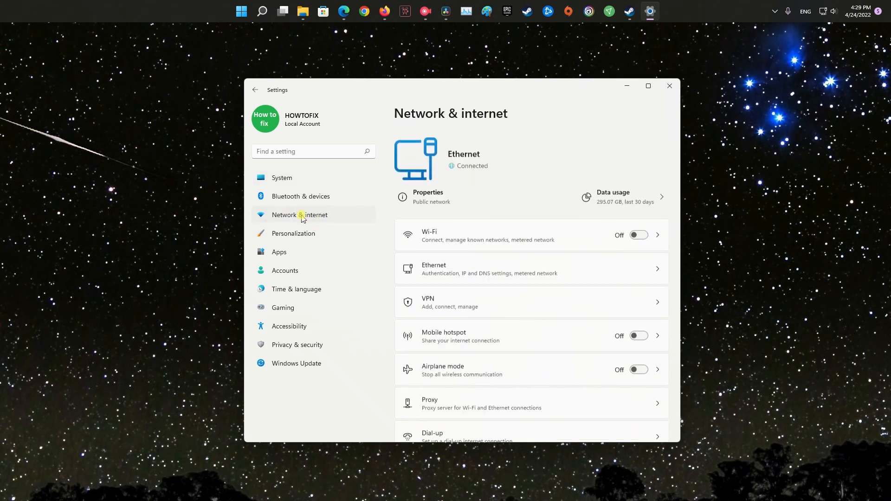
scroll("down", 3)
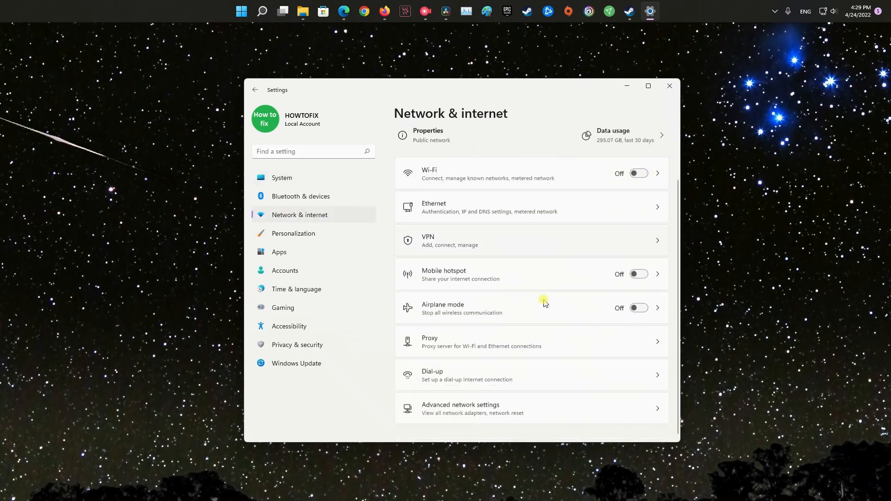
Reach Network reset under Advanced network settings and reset all adapters.
left_click(531, 408)
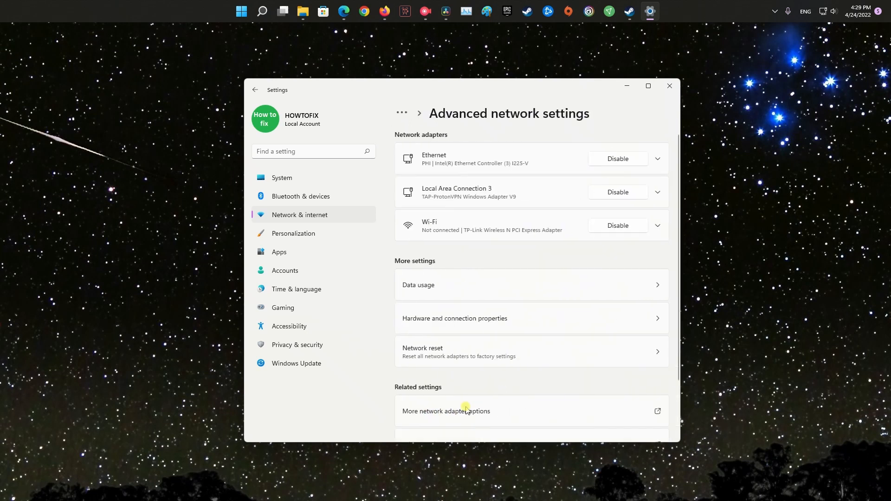
scroll("down", 3)
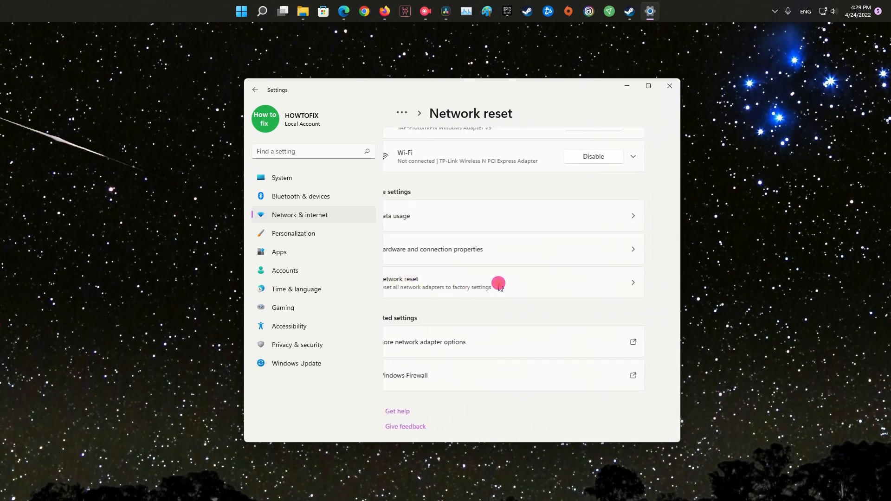
left_click(498, 283)
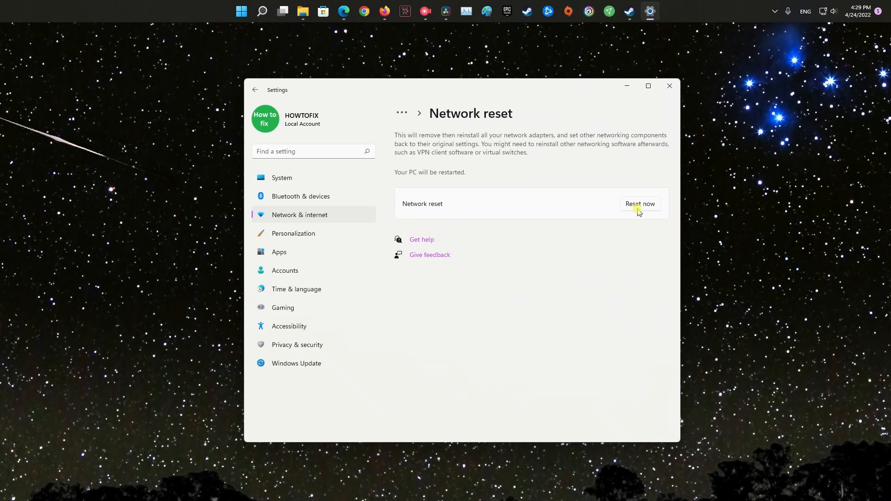
right_click(262, 12)
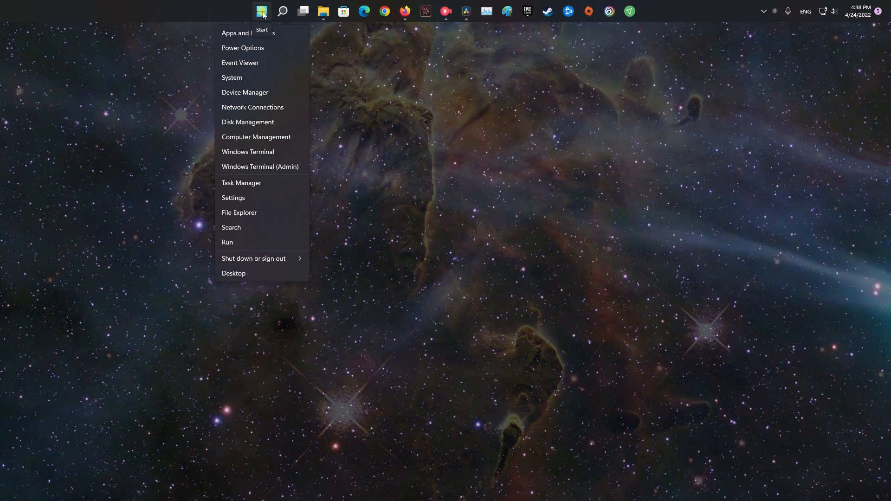
Start uninstalling the Intel Ethernet Controller I225-V from Device Manager.
left_click(244, 92)
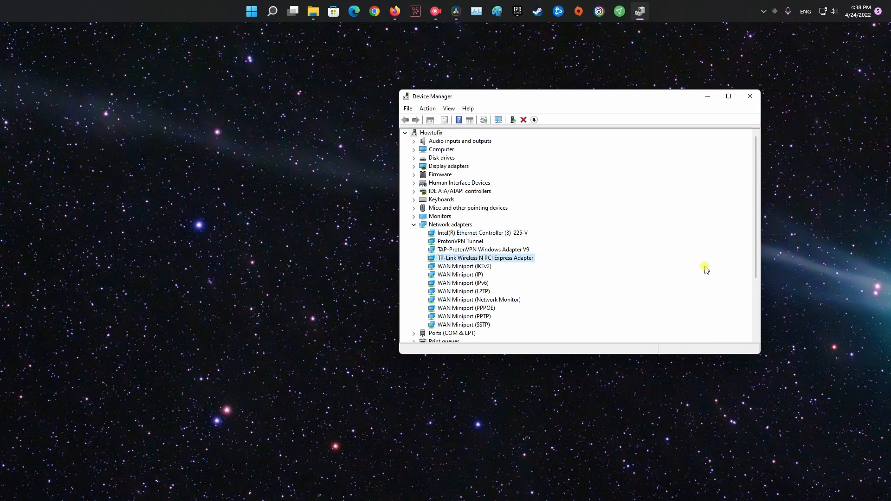
right_click(482, 232)
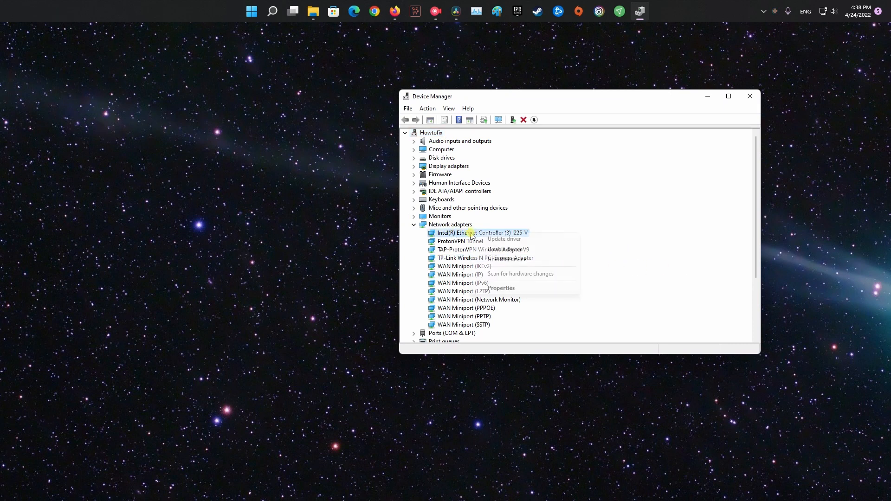
mouse_move(507, 259)
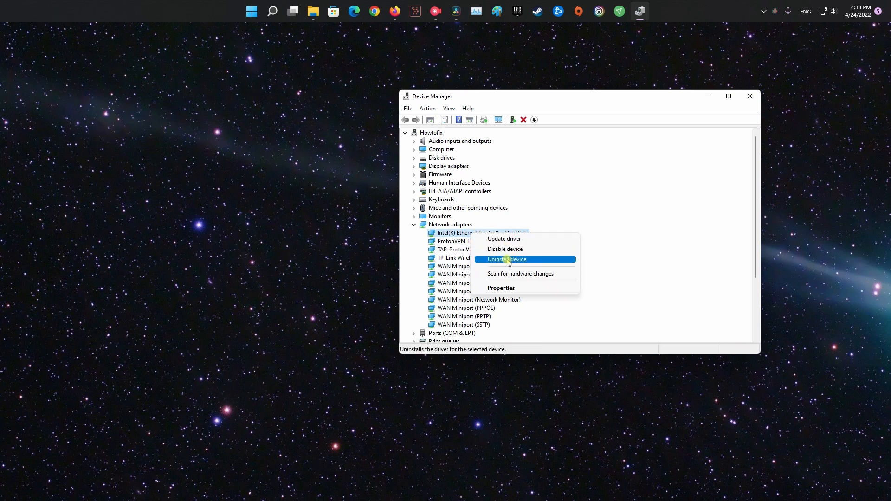
left_click(506, 259)
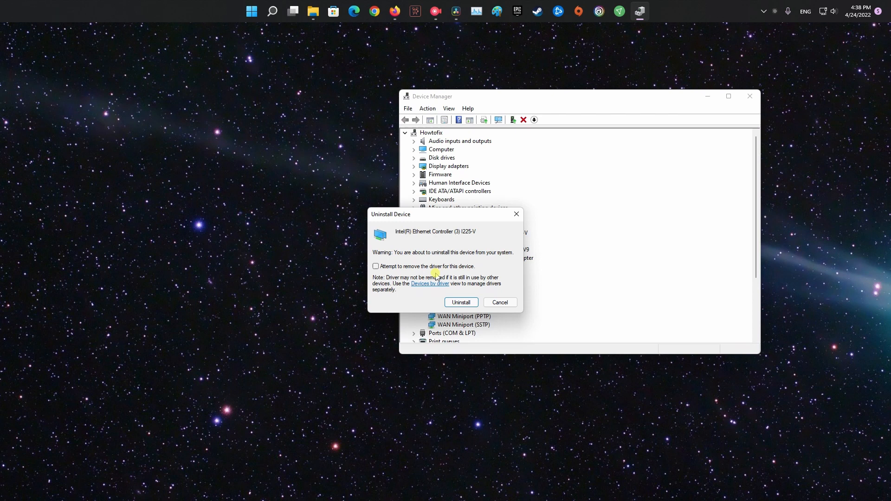
Remove the adapter with its driver, then bring up Start to restart the computer.
left_click(376, 266)
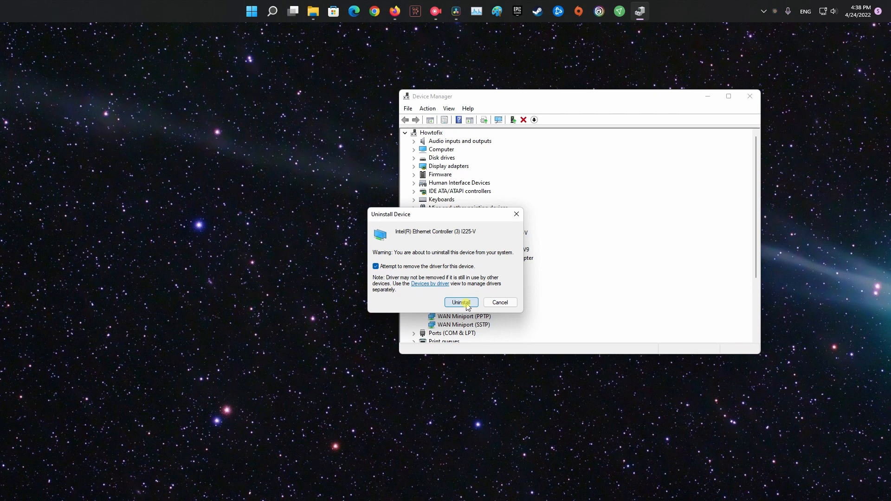
left_click(461, 302)
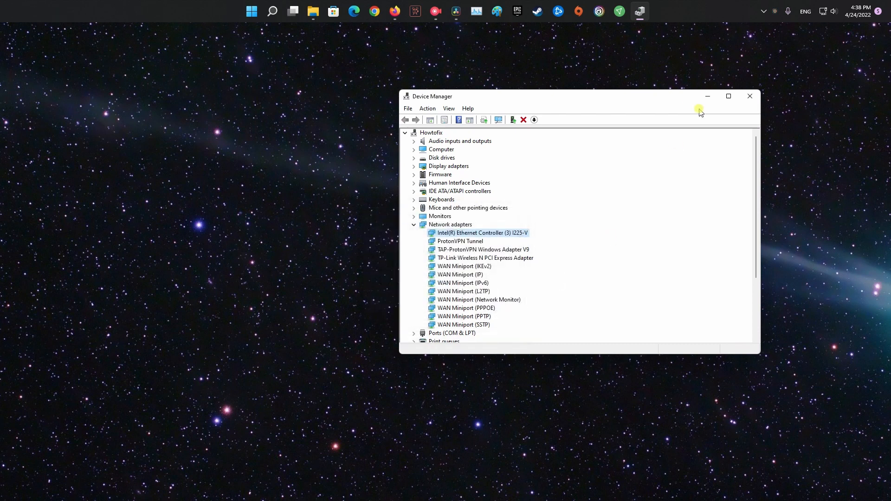
left_click(261, 12)
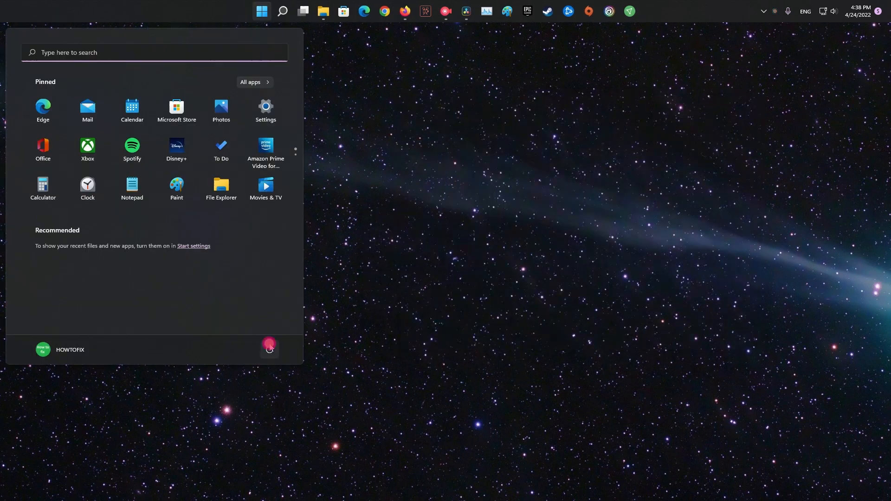